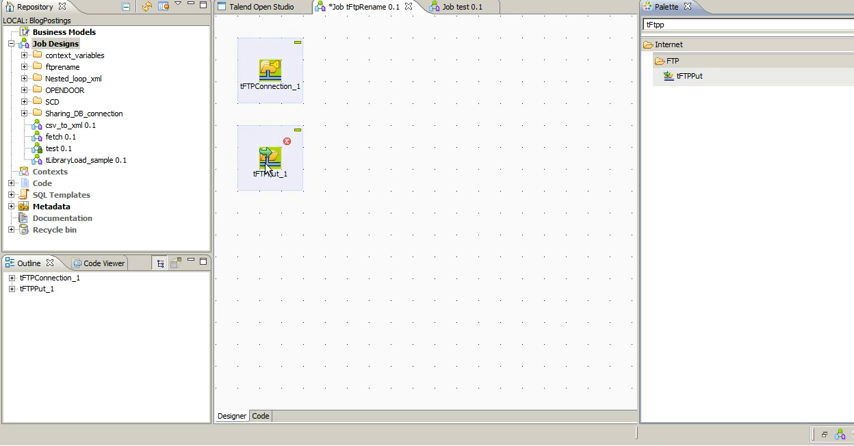
# Step: Configure tFTPPut_1 with the existing connection, local tFtpRename folder and Files row SampleFile.csv.tmp, linked OnSubjobOk
pyautogui.rightClick(270, 68)
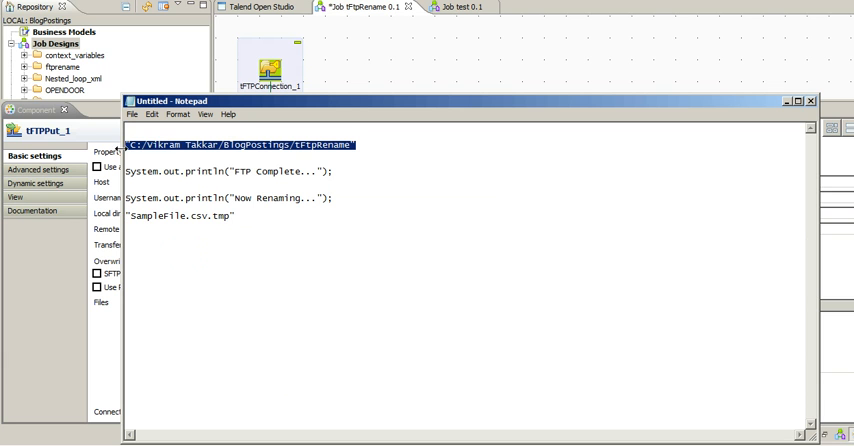
pyautogui.click(812, 100)
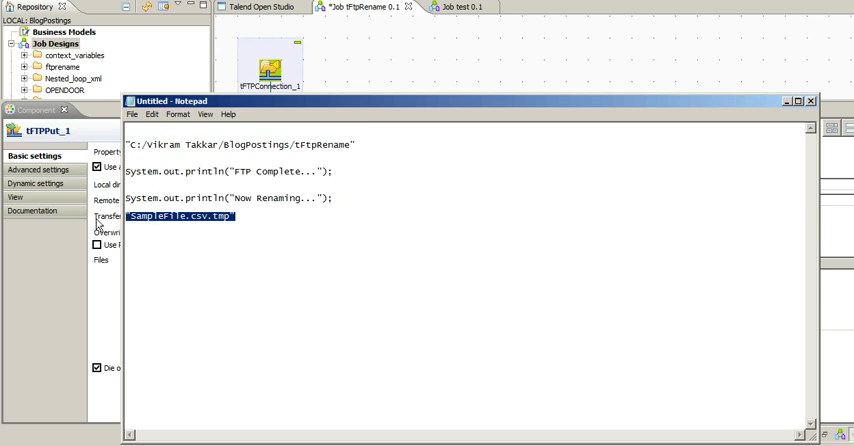
pyautogui.click(810, 100)
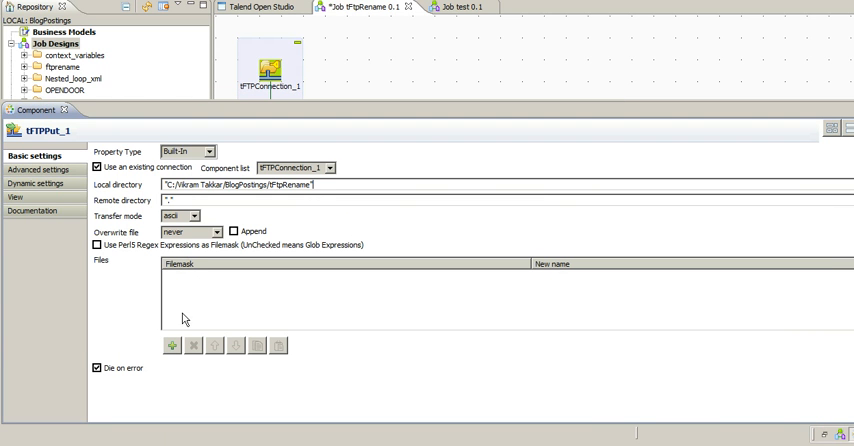
pyautogui.click(172, 344)
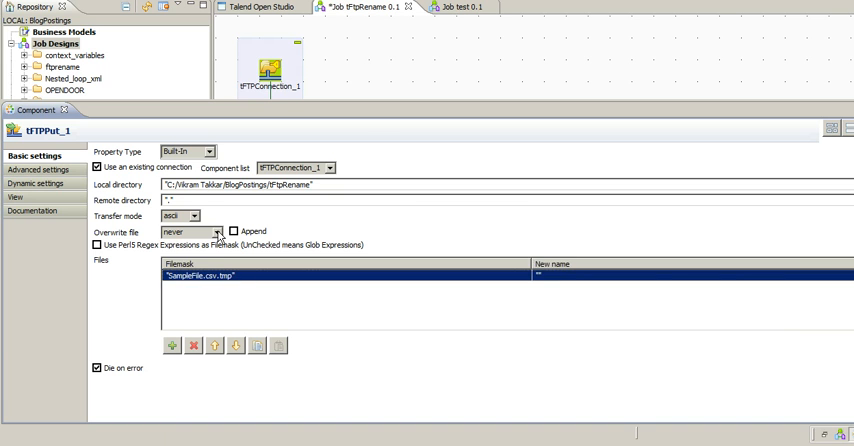
pyautogui.click(206, 232)
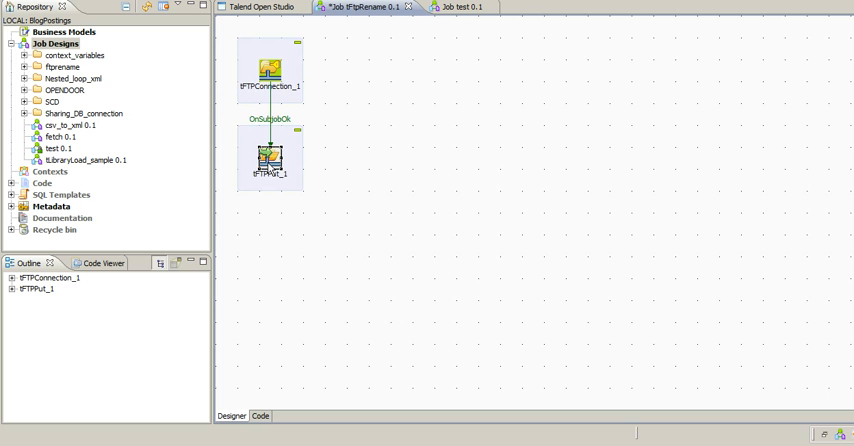
# Step: Drop tJava and tSleep after tFTPPut_1, each linked with an On Subjob Ok trigger
pyautogui.write('tFtpp')
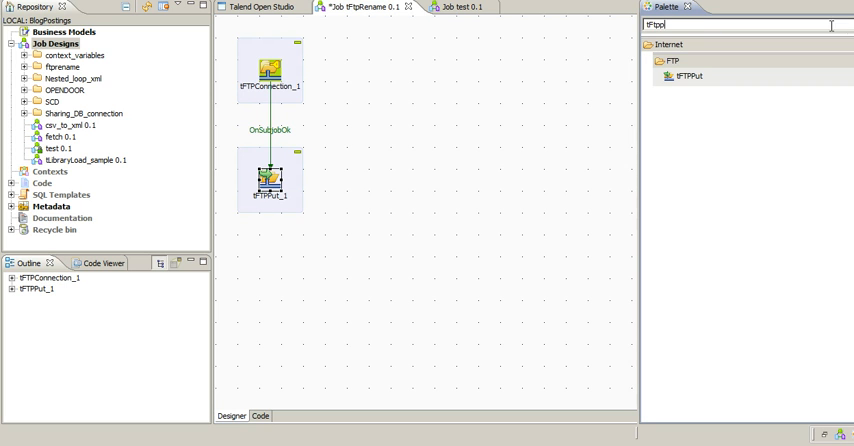
pyautogui.write('java')
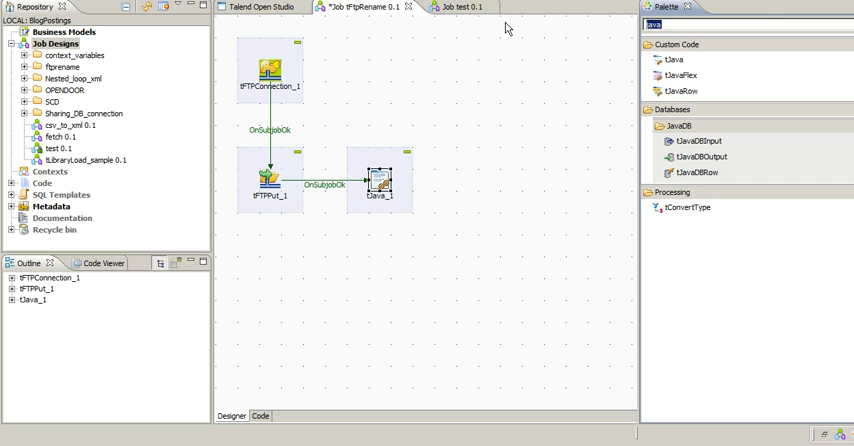
pyautogui.write('sleep')
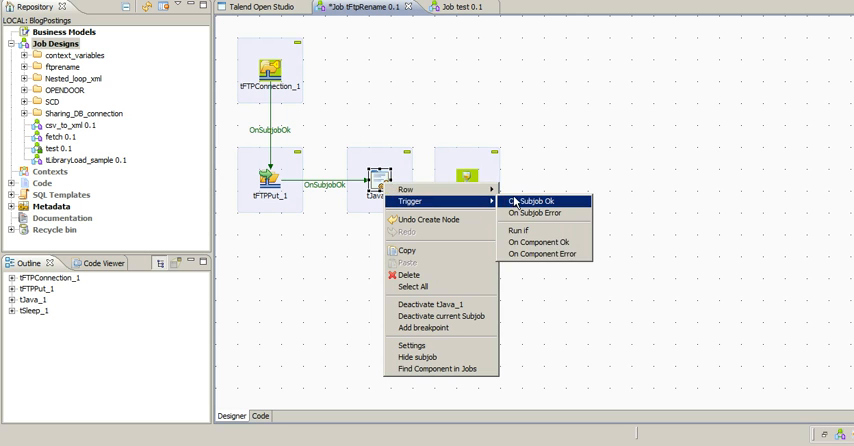
pyautogui.click(522, 200)
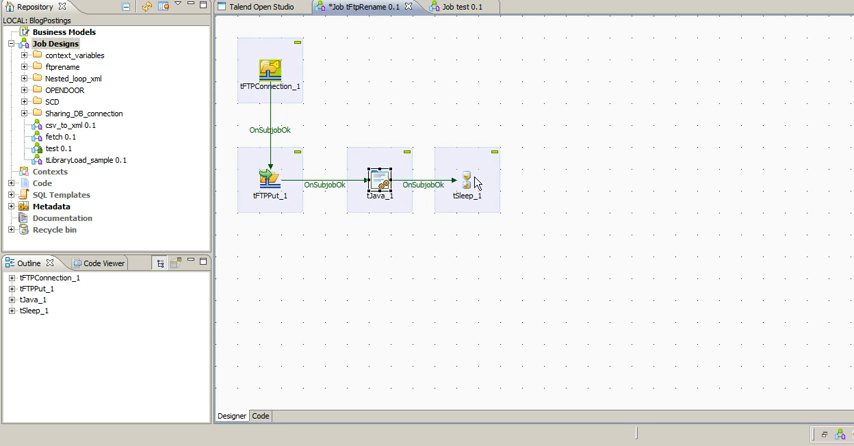
pyautogui.doubleClick(468, 178)
pyautogui.write('t')
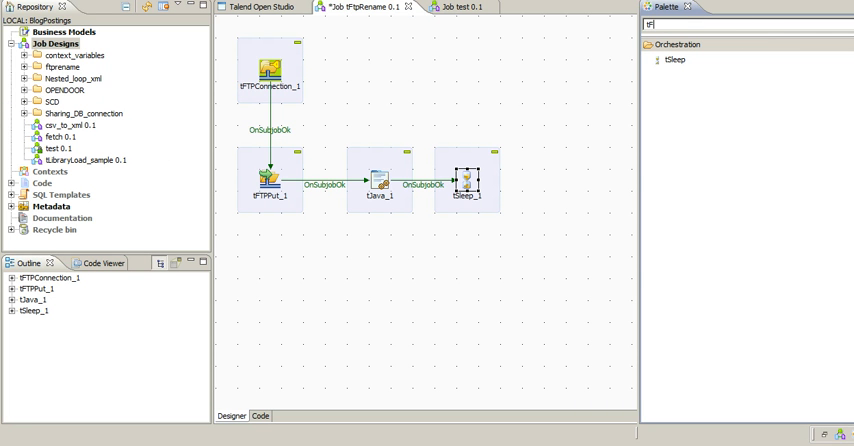
# Step: Place tFTPRename_1 after tSleep_1 and reuse tFTPConnection_1 for it
pyautogui.write('FtpRem')
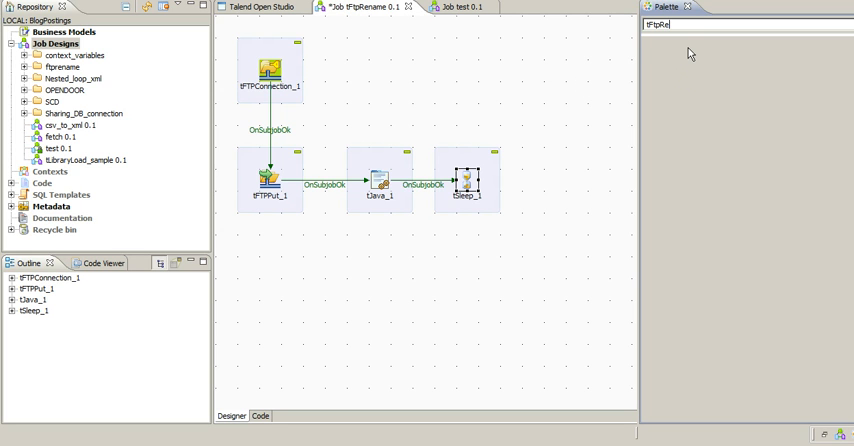
pyautogui.moveTo(676, 76); pyautogui.dragTo(556, 180)
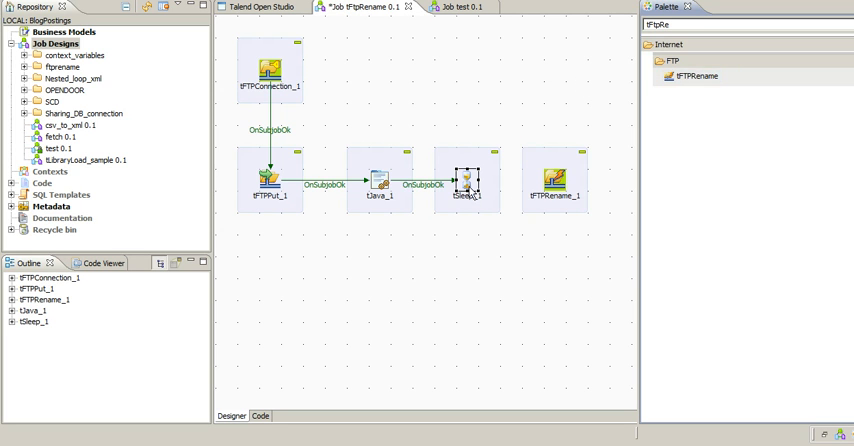
pyautogui.rightClick(466, 184)
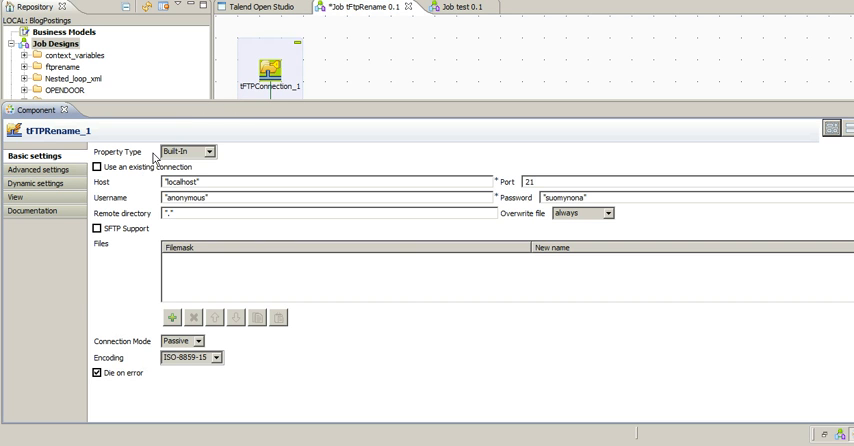
pyautogui.click(100, 168)
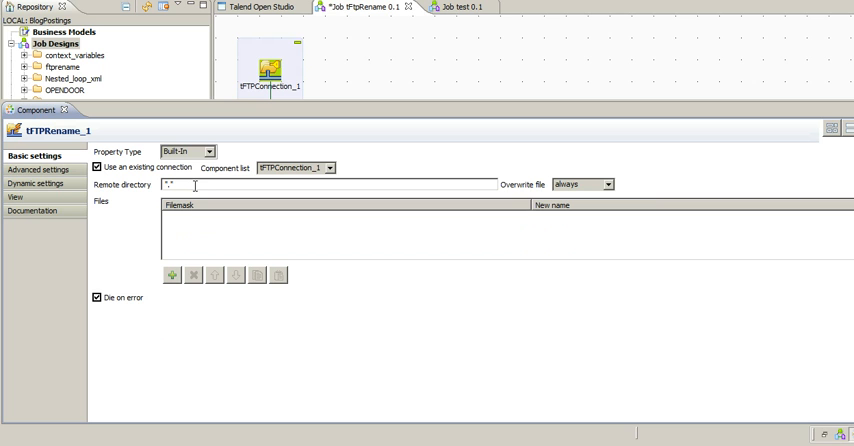
pyautogui.moveTo(196, 236)
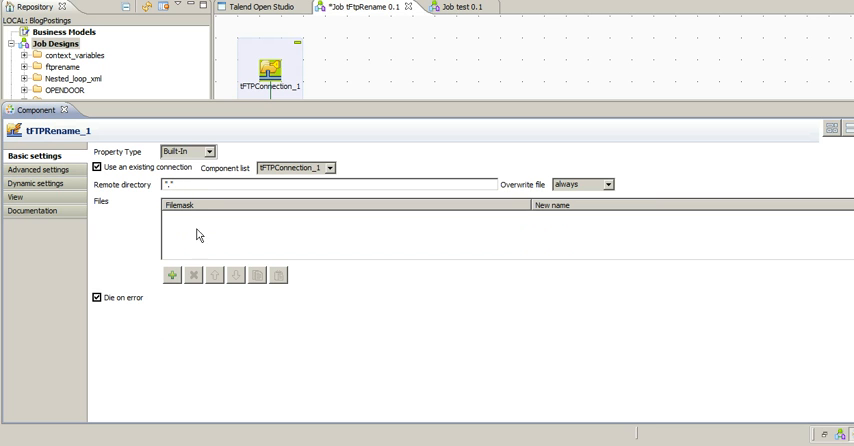
# Step: Add a Files row renaming SampleFile.csv.tmp to "SampleFile.csv"
pyautogui.click(172, 276)
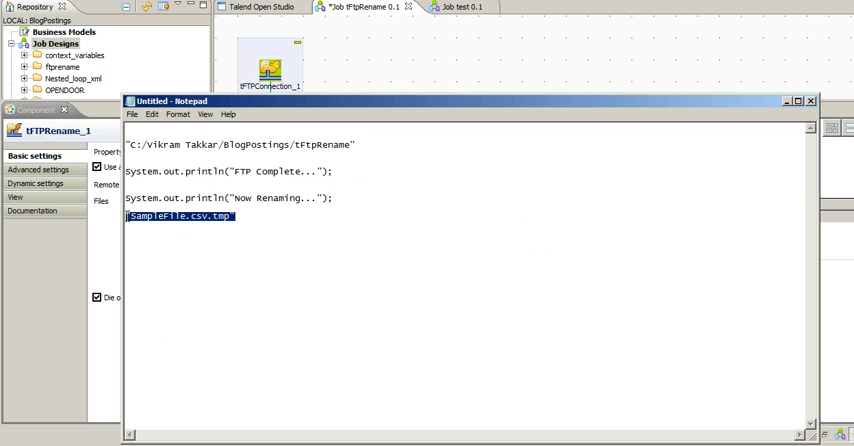
pyautogui.click(810, 100)
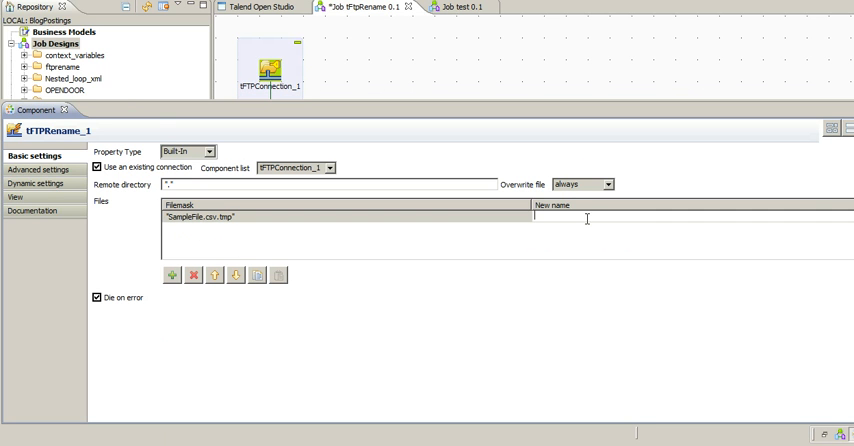
pyautogui.write('"SampleFile.csv"')
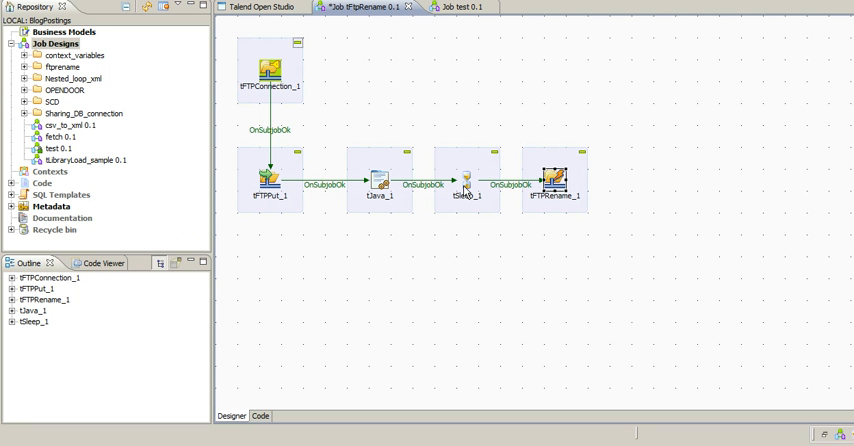
# Step: Run the job from the Run view to upload and rename SampleFile.csv.tmp
pyautogui.click(372, 182)
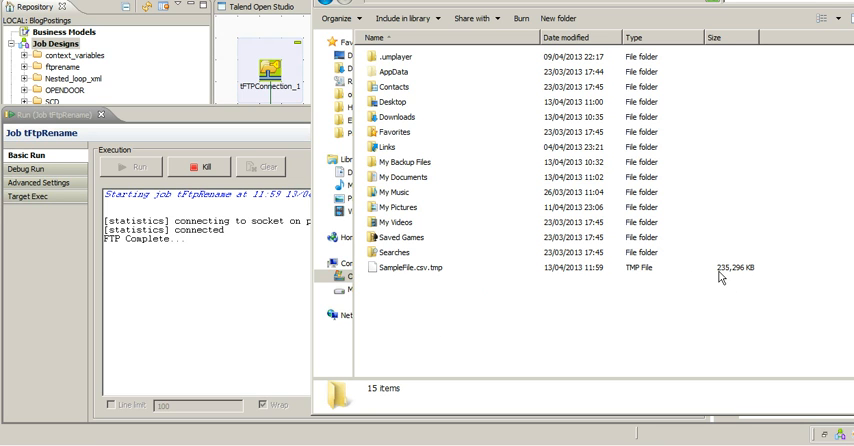
pyautogui.moveTo(654, 288)
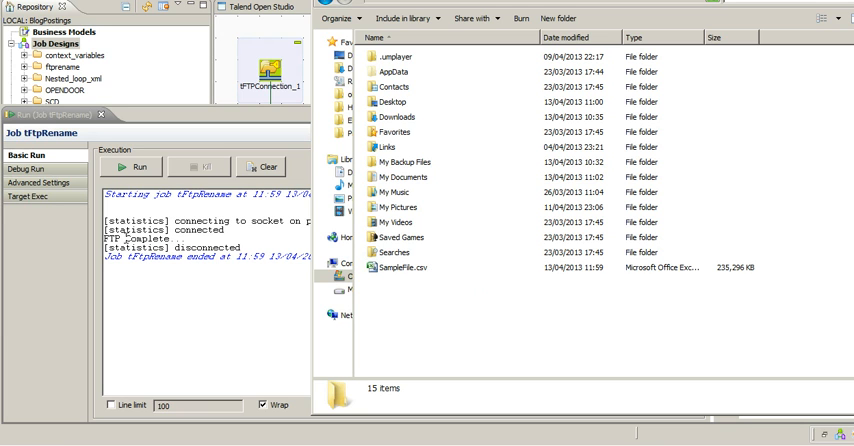
pyautogui.moveTo(442, 276)
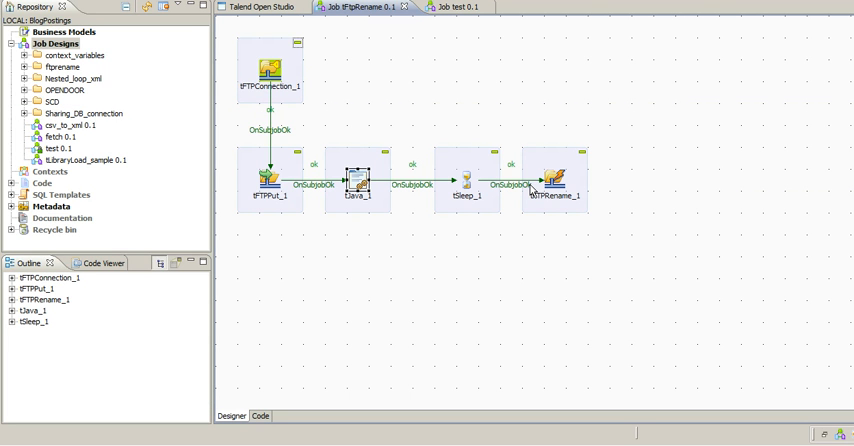
pyautogui.moveTo(450, 208)
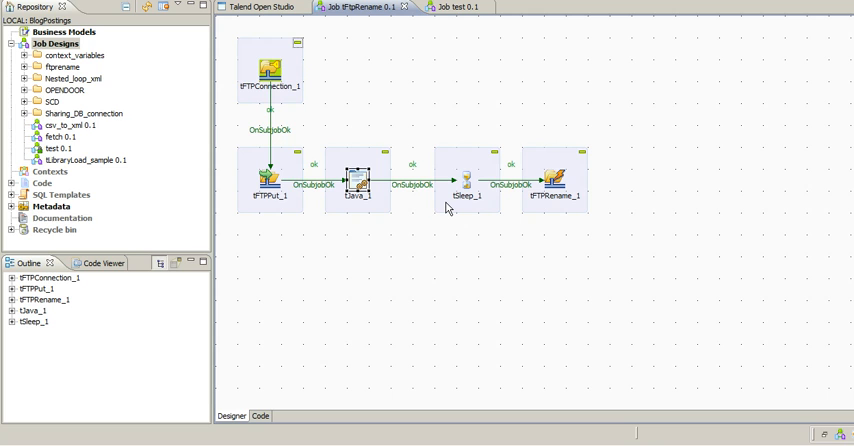